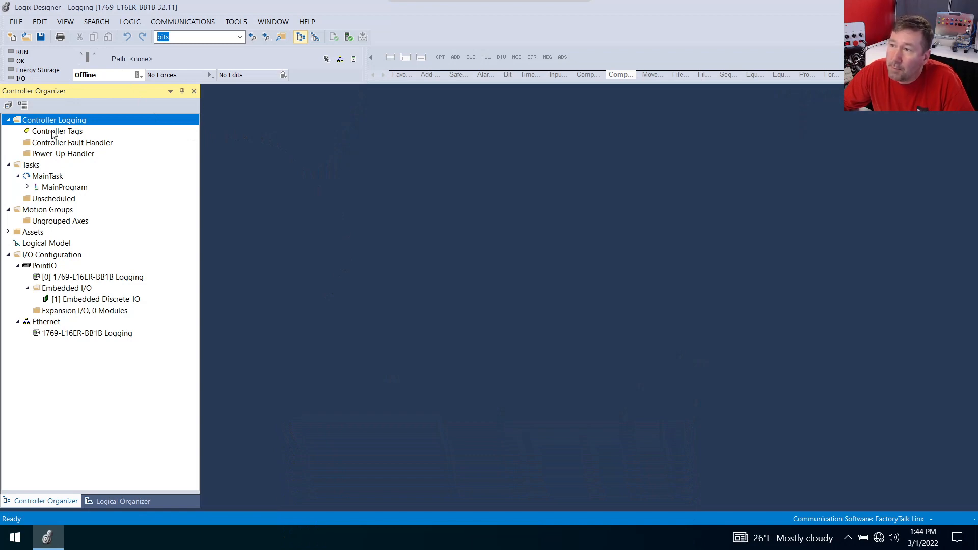
Create a new controller tag named ButtonPressLog in the Edit Tags view and select its Data Type cell.
double_click(58, 131)
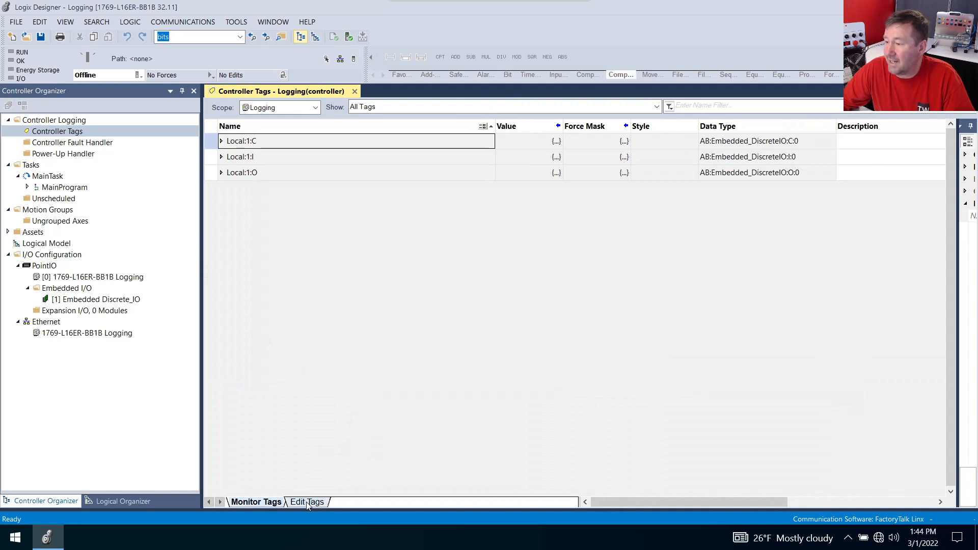
click(306, 501)
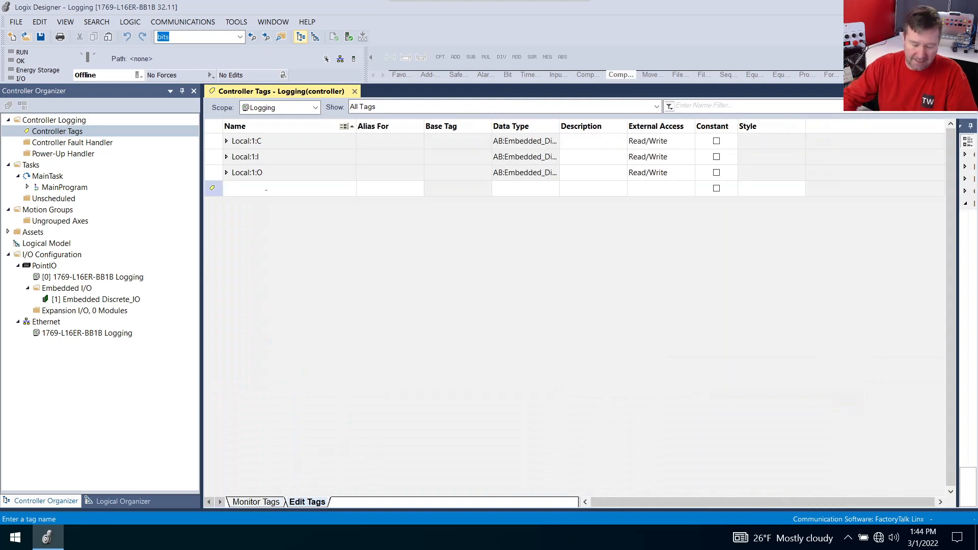
text(ButtonPress)
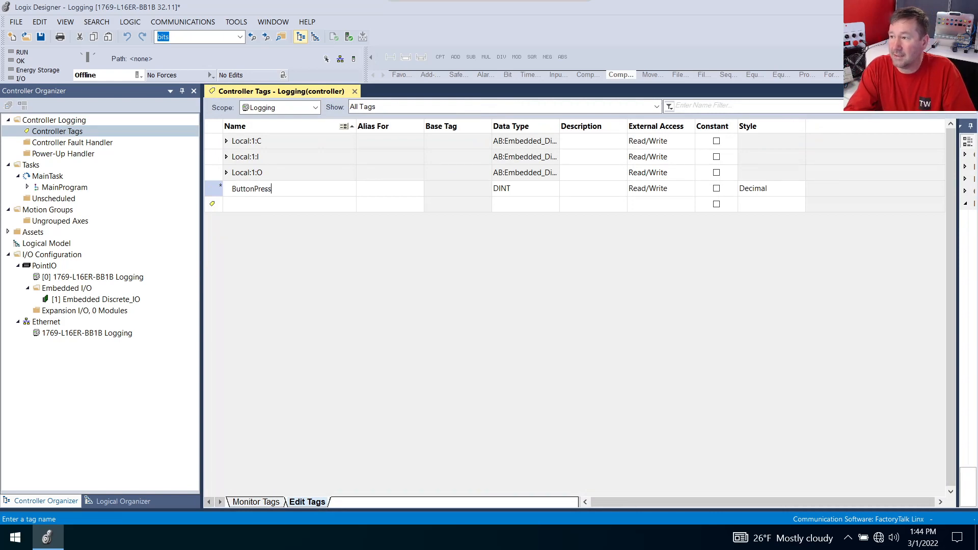
text(Log)
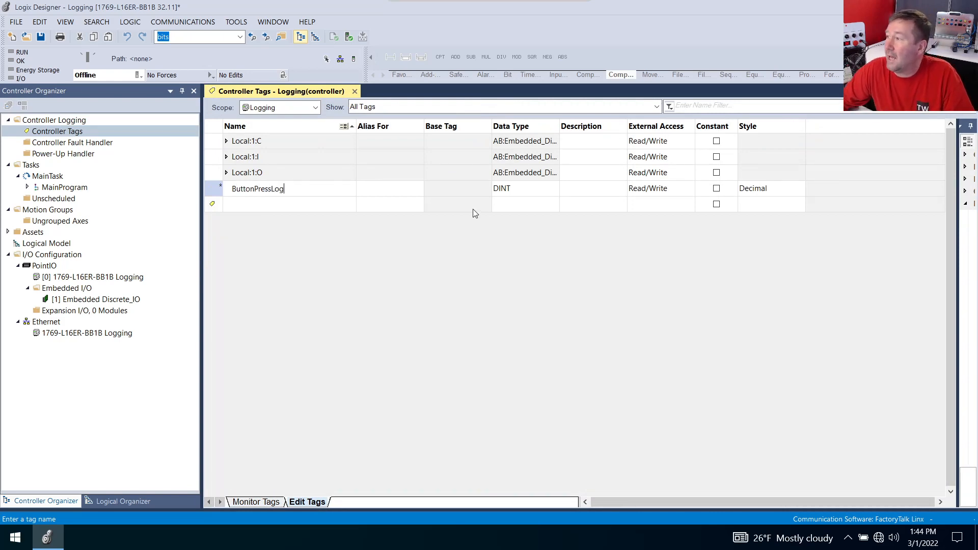
click(524, 188)
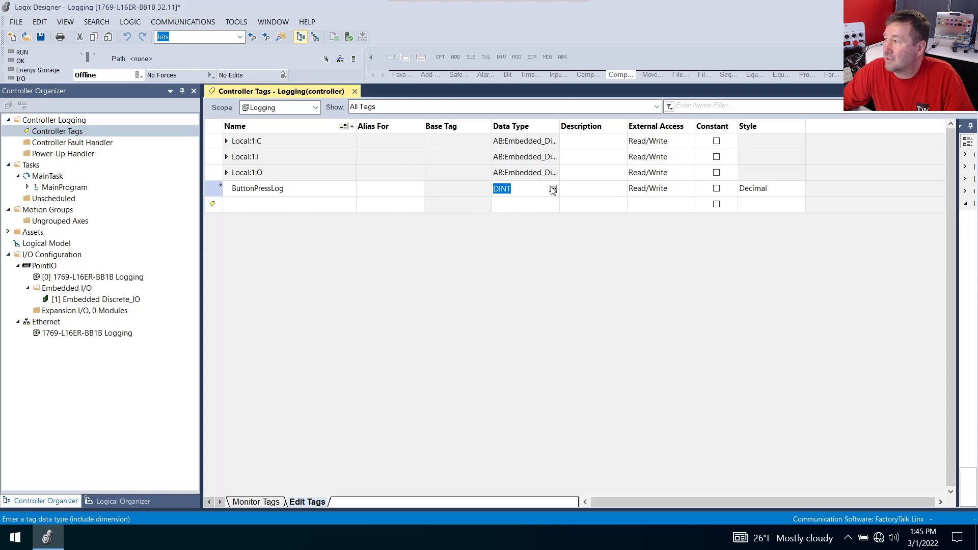
Set ButtonPressLog's data type to a DINT[10,7] array in Select Data Type.
click(551, 188)
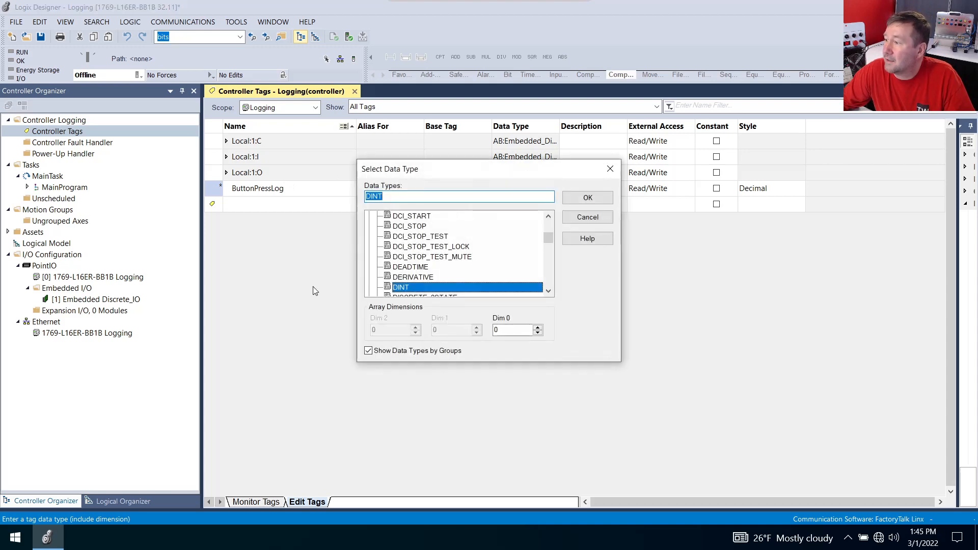
click(516, 330)
text(7)
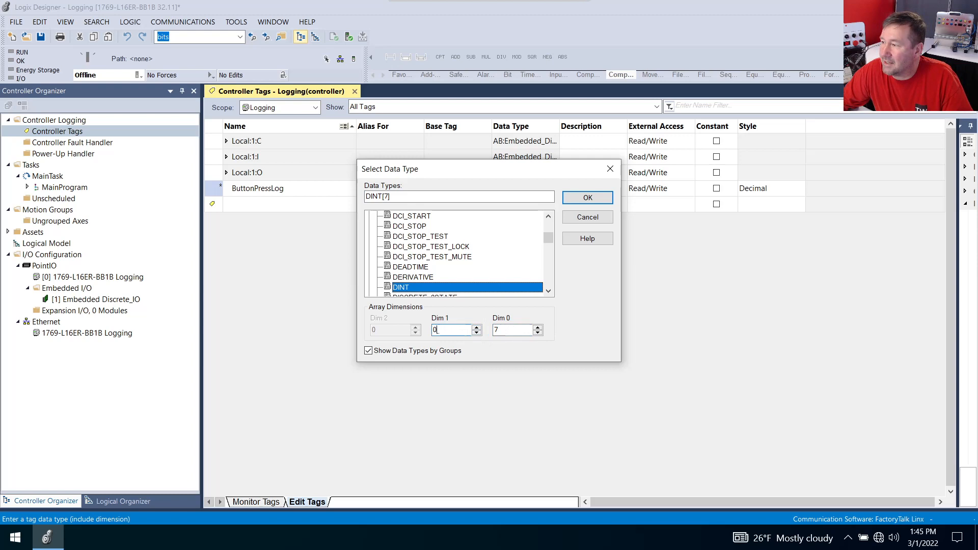
text(1)
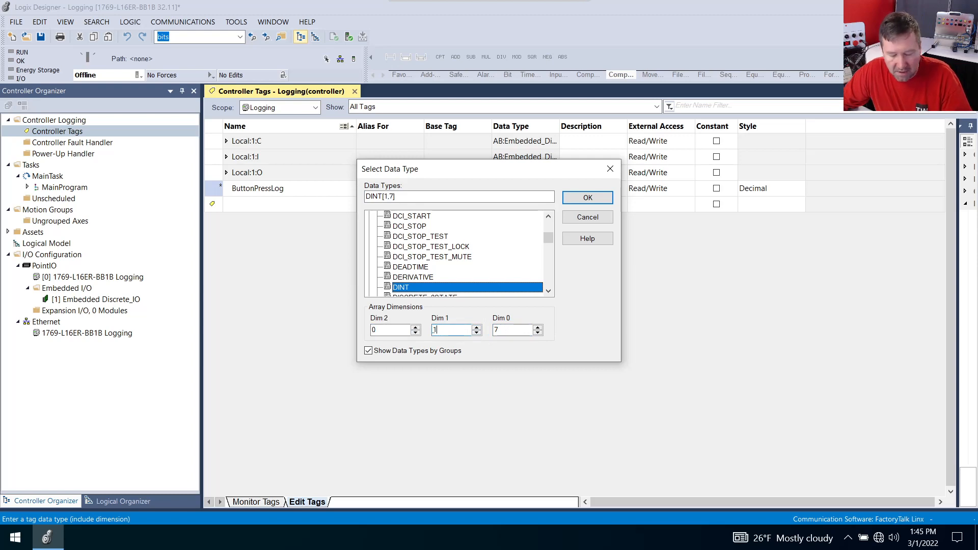
click(586, 197)
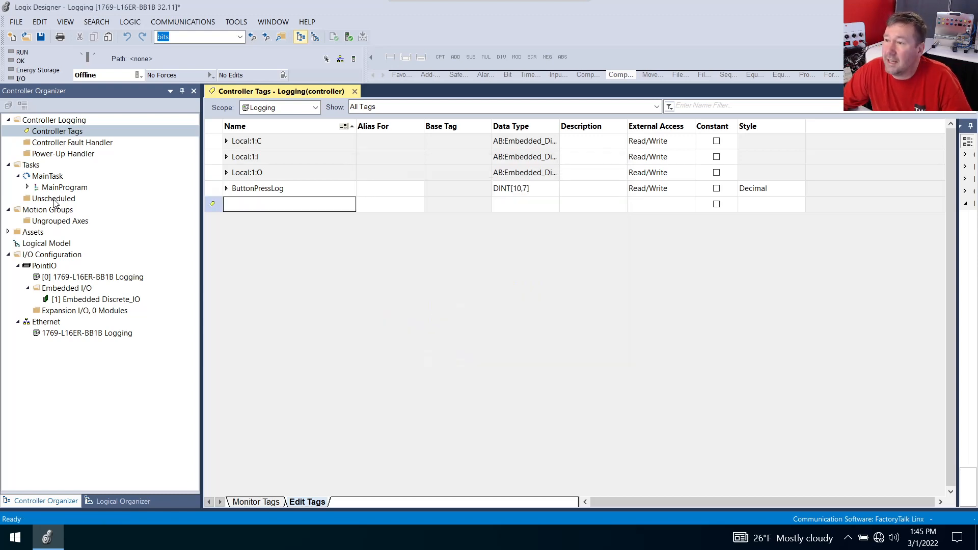
Open MainRoutine and add an XIC contact addressed to Local:1:I.Data.0 on rung 0.
click(27, 187)
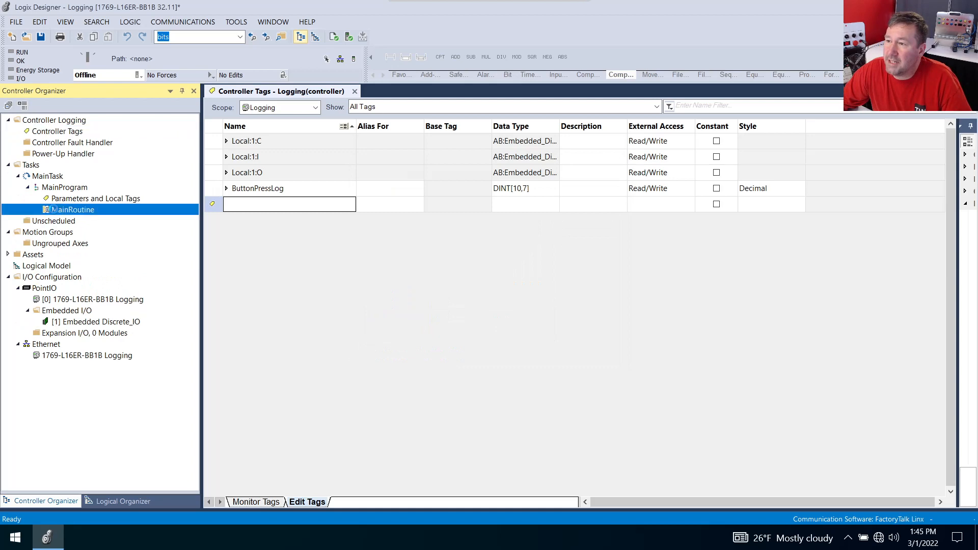
double_click(73, 209)
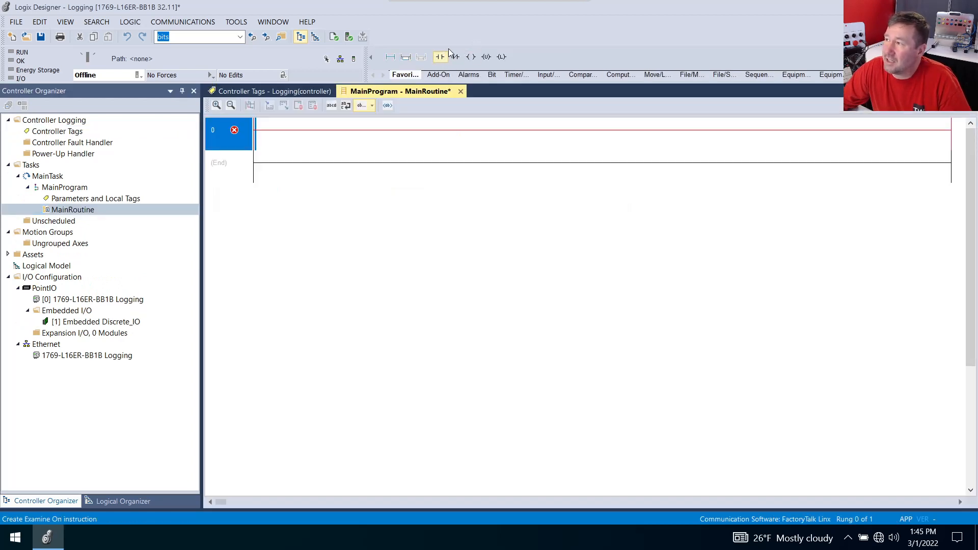
click(440, 57)
text(local:)
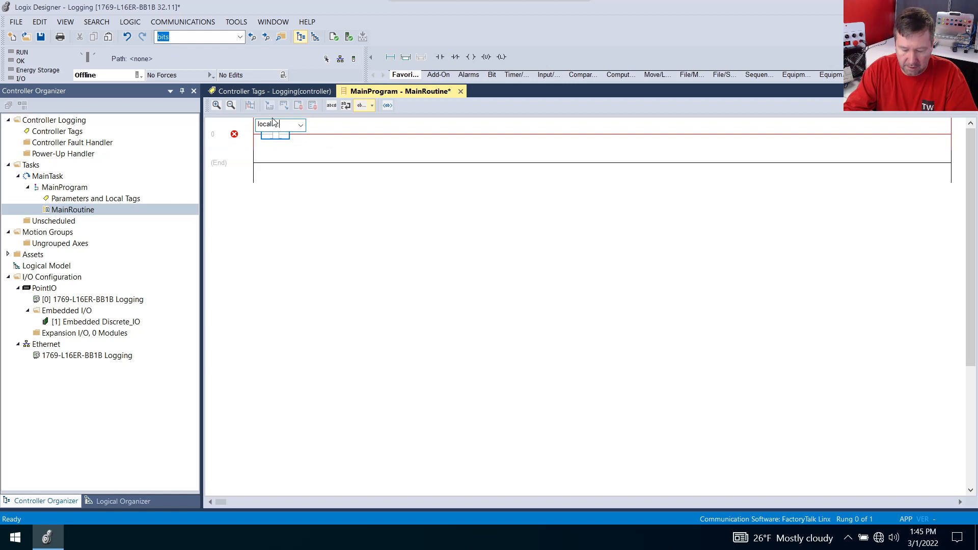
text(i.data)
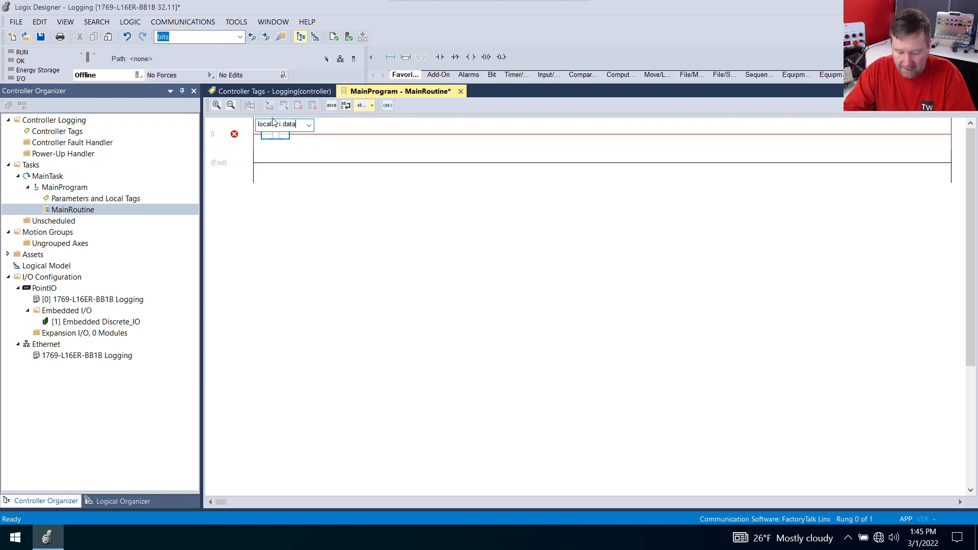
key(Return)
text(Gr)
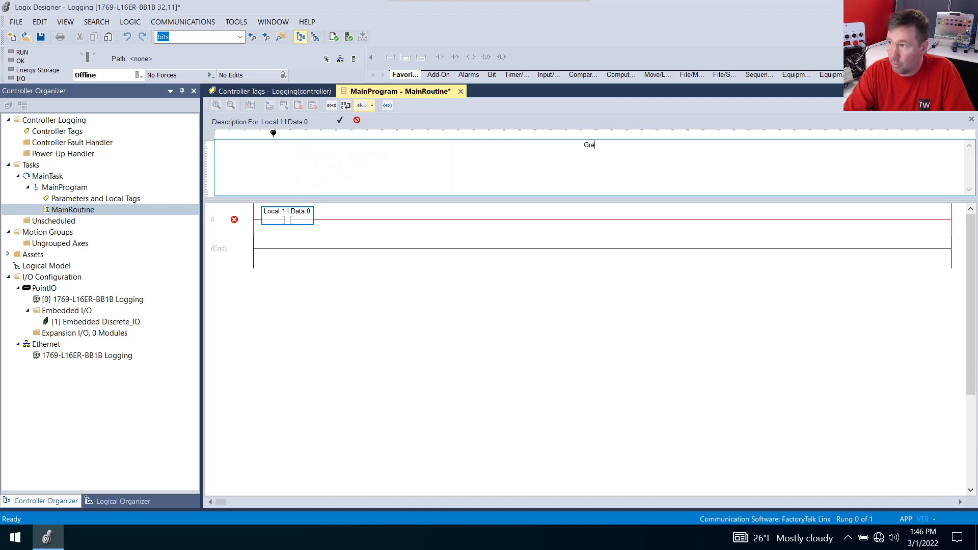
Describe the contact as 'Green Button' and add a one-shot using GreenButtonPressed.
text(en Button)
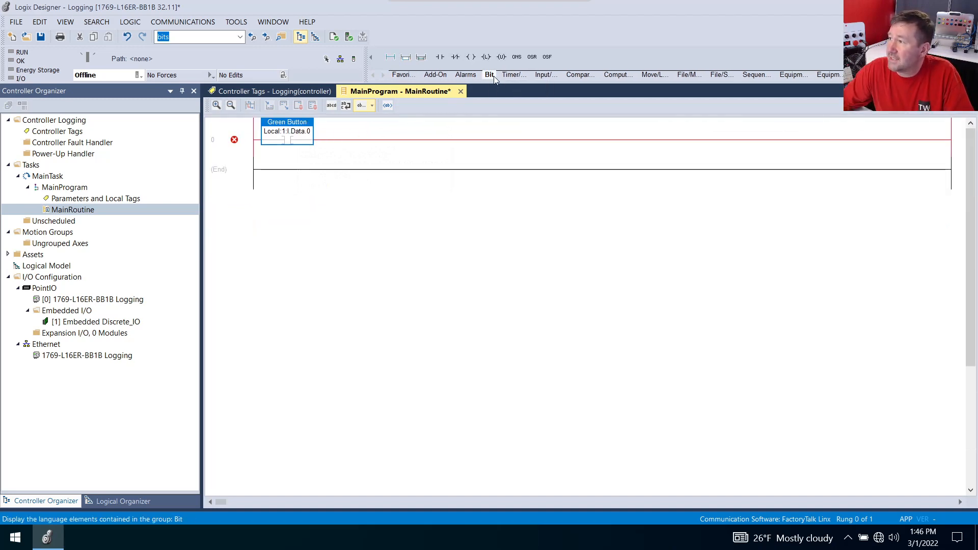
mouse_move(516, 56)
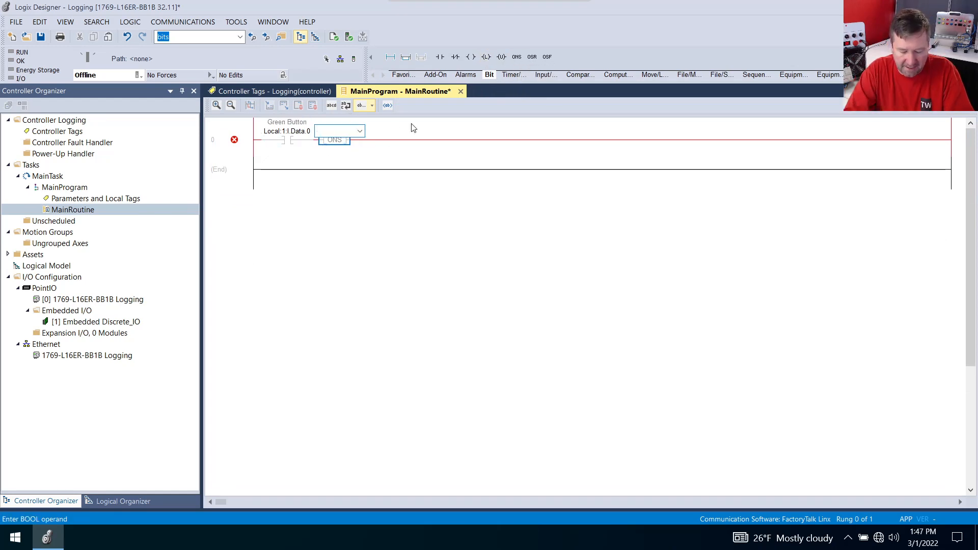
text(GreenButtonPressed)
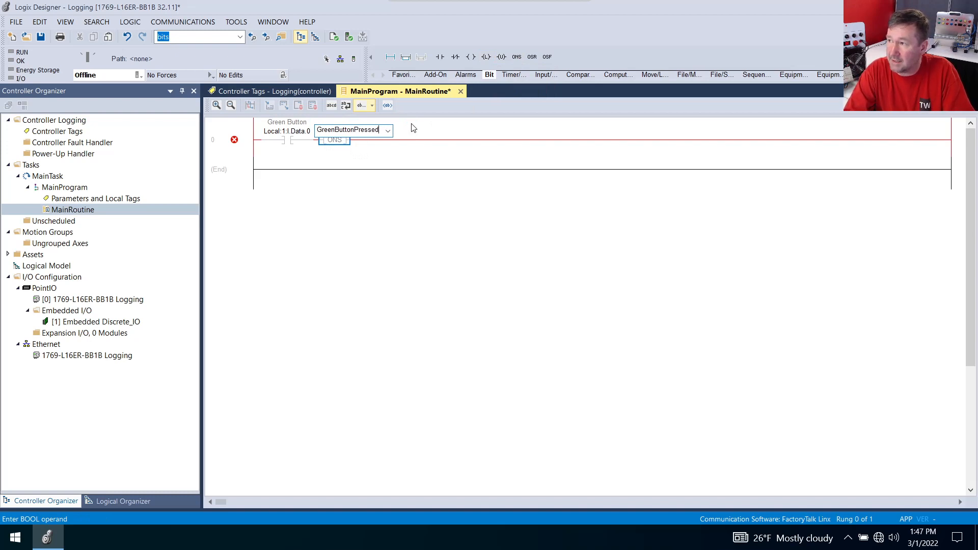
key(Return)
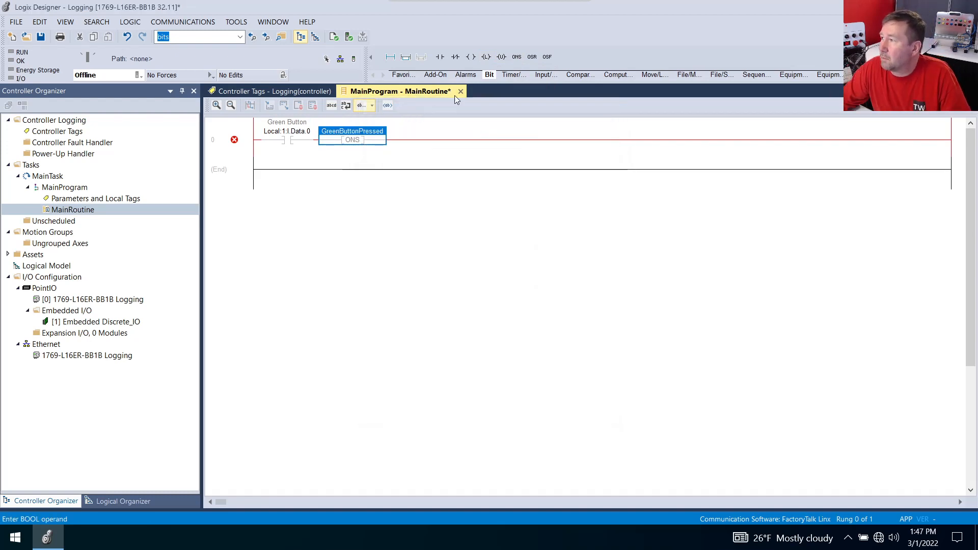
mouse_move(524, 90)
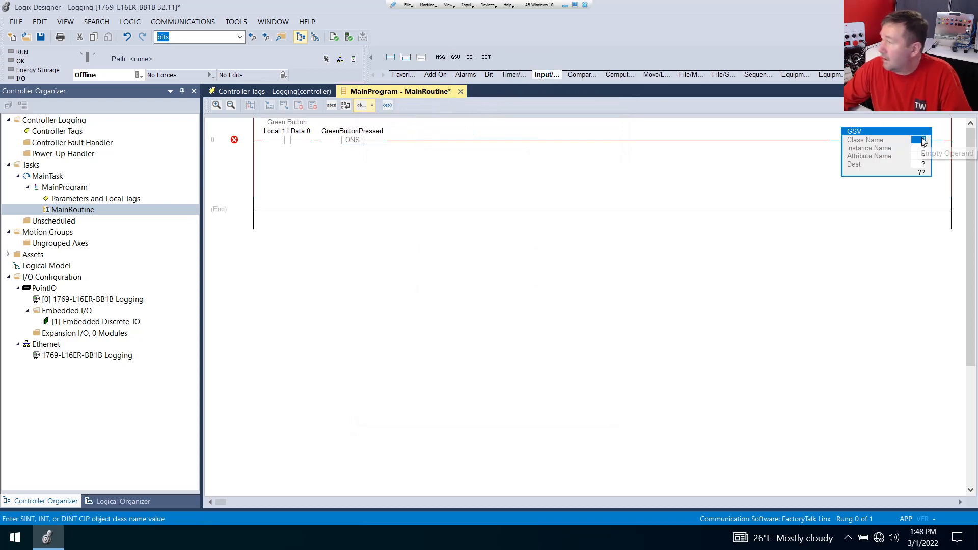
Enter WallClockTime as the GSV class, reading DateTime into ButtonPressLog[0,0].
text(WallClockTime)
click(920, 165)
text(ButtonPressLog[0,0])
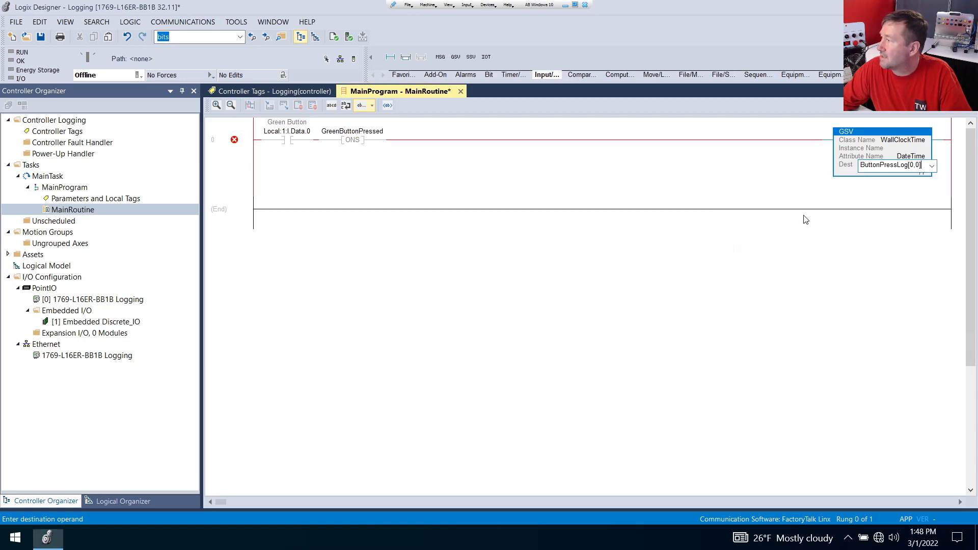
Download the program to the controller from the Communications menu.
click(183, 22)
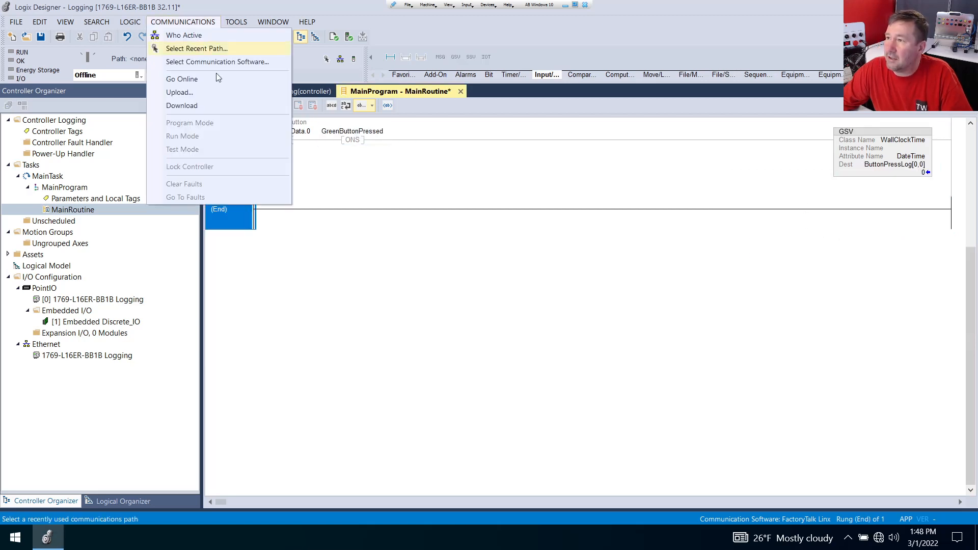
click(181, 78)
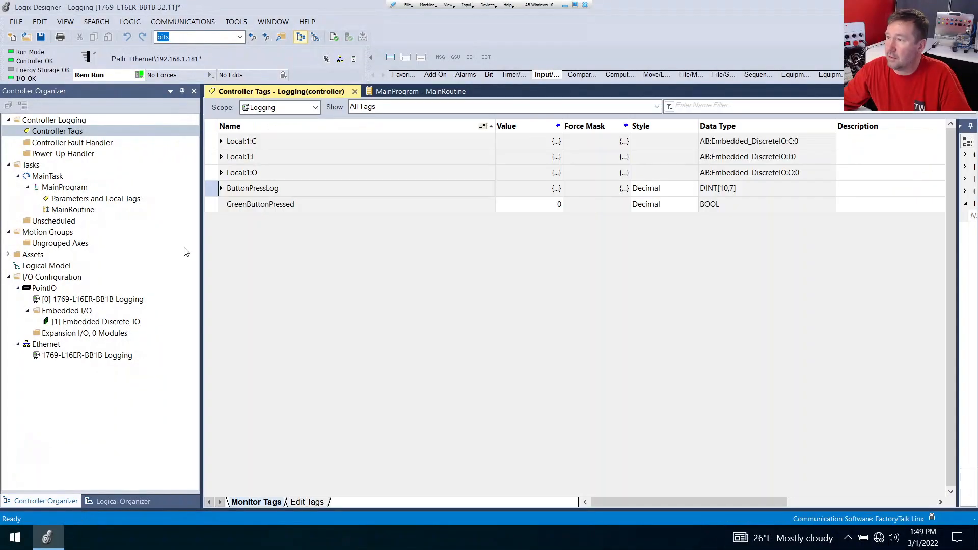
Expand ButtonPressLog to view row 0's logged timestamp, then open the controller clock properties.
click(221, 188)
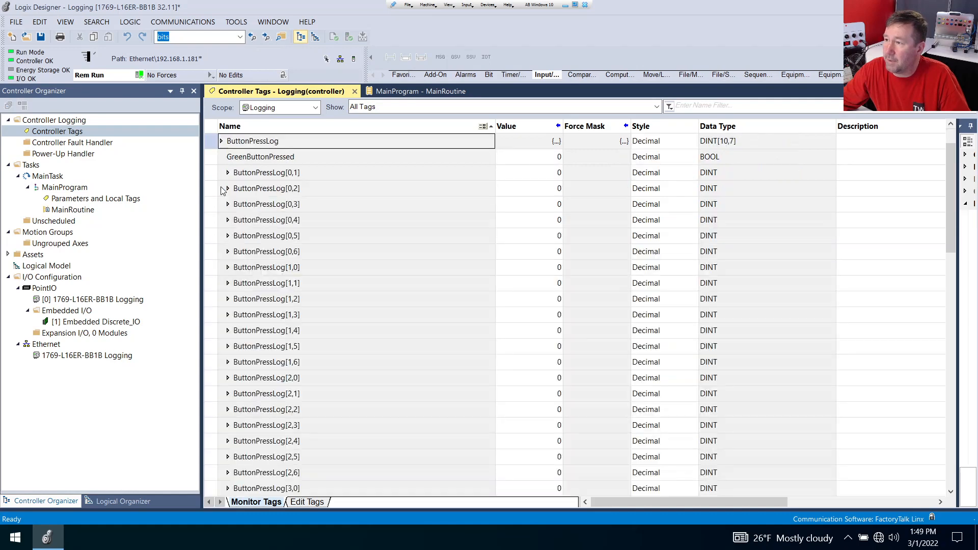
click(220, 141)
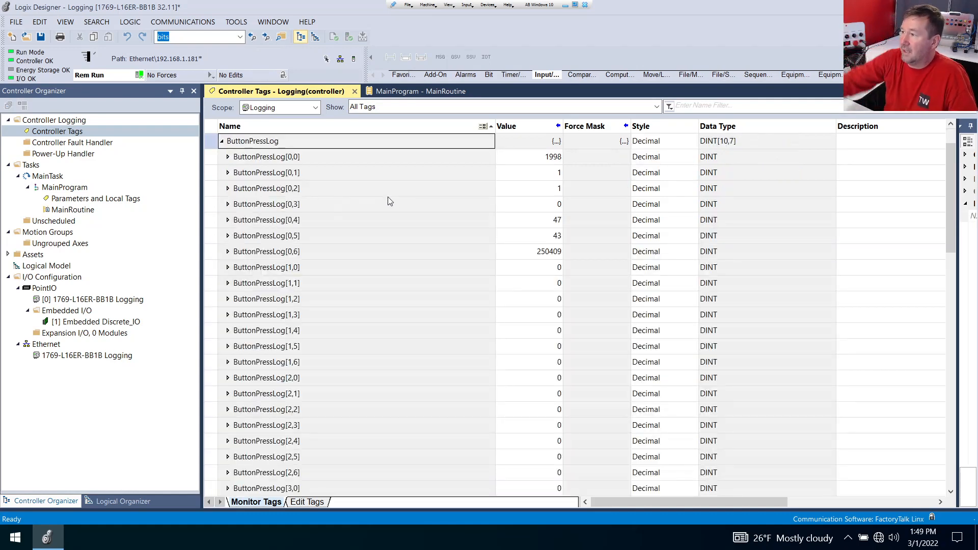
mouse_move(572, 164)
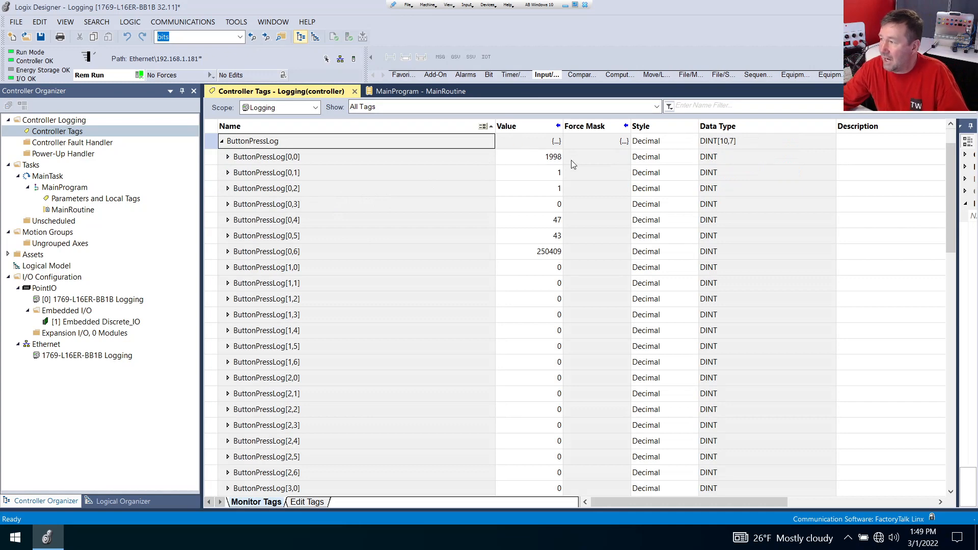
mouse_move(563, 158)
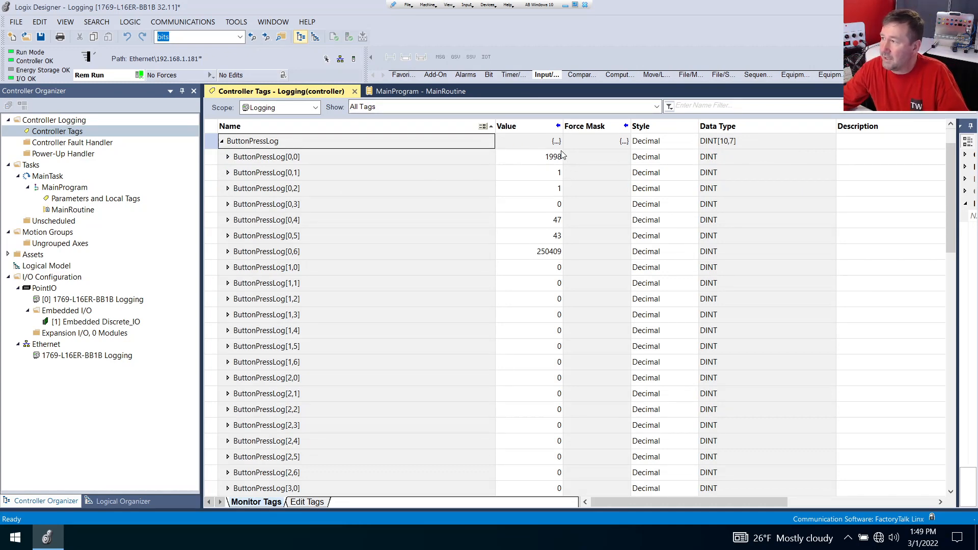
mouse_move(591, 161)
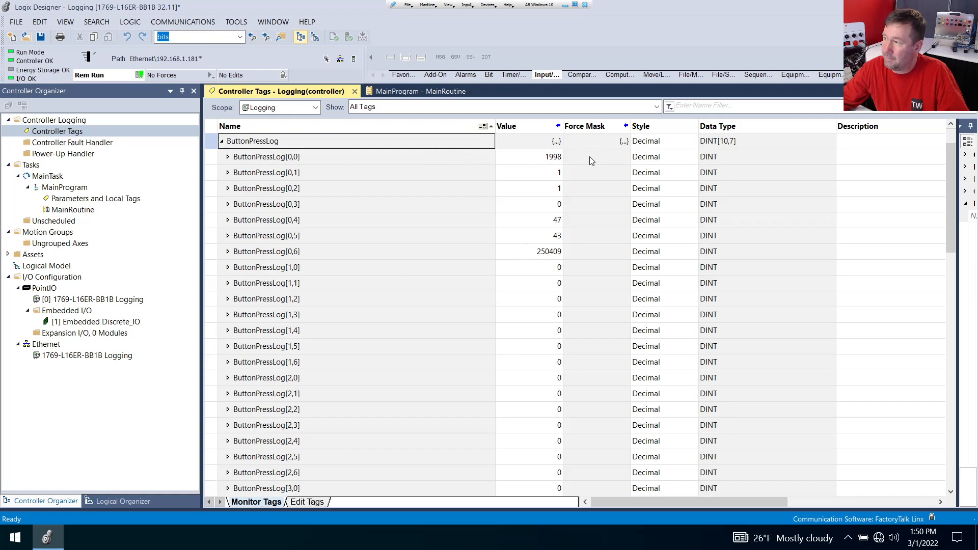
mouse_move(495, 161)
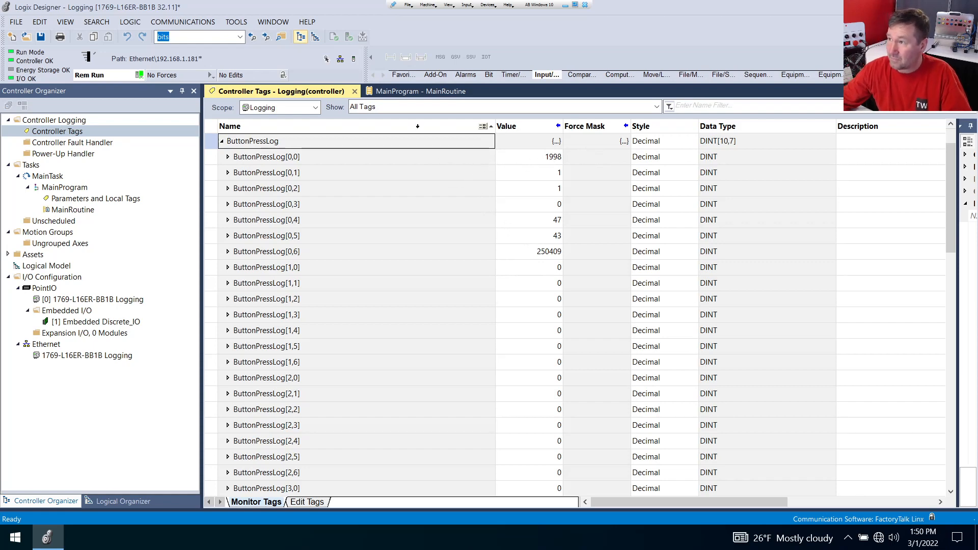
mouse_move(353, 59)
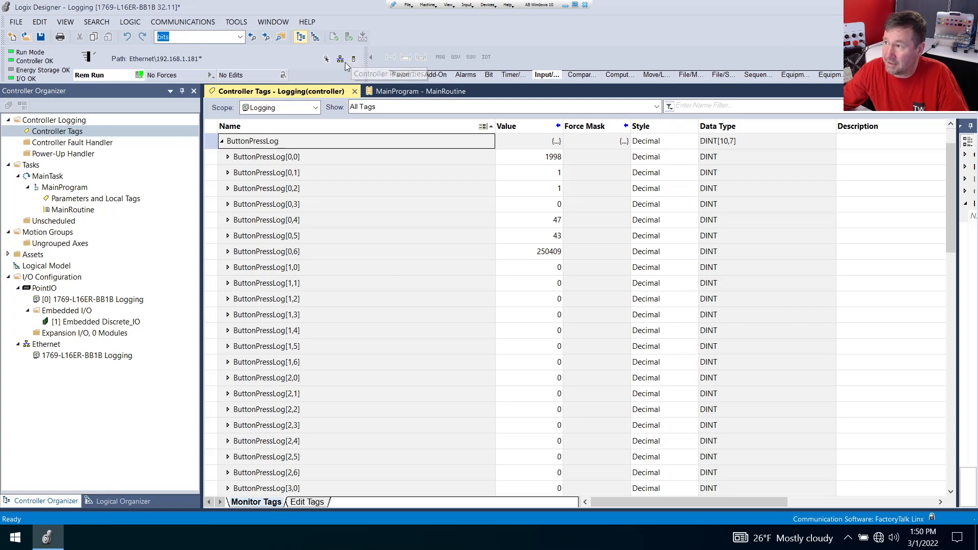
mouse_move(355, 58)
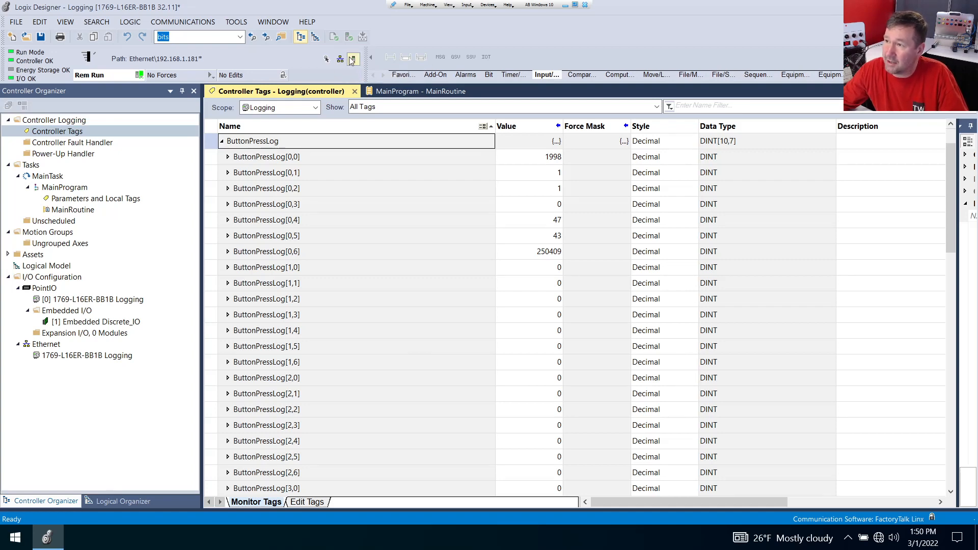
right_click(53, 119)
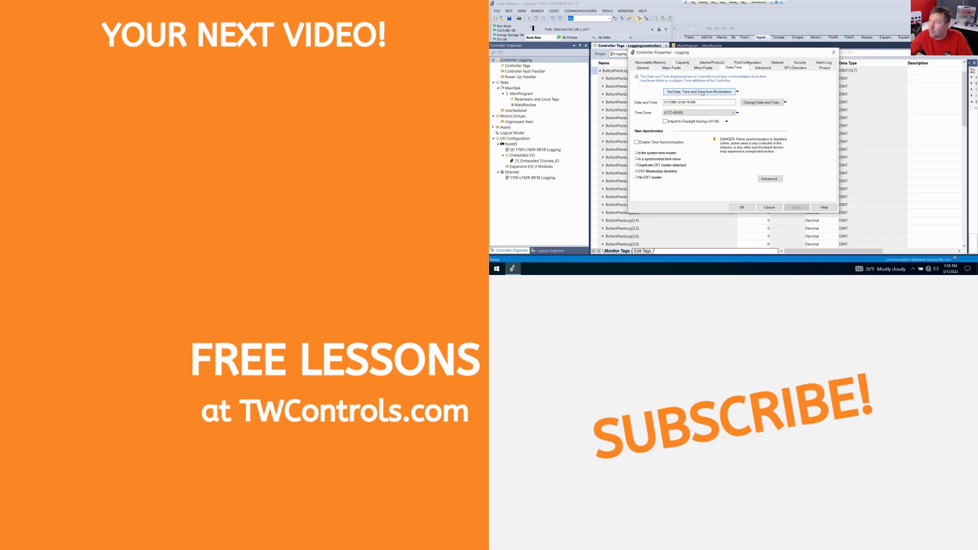
Close Controller Properties, returning to the live ButtonPressLog tag values.
click(768, 208)
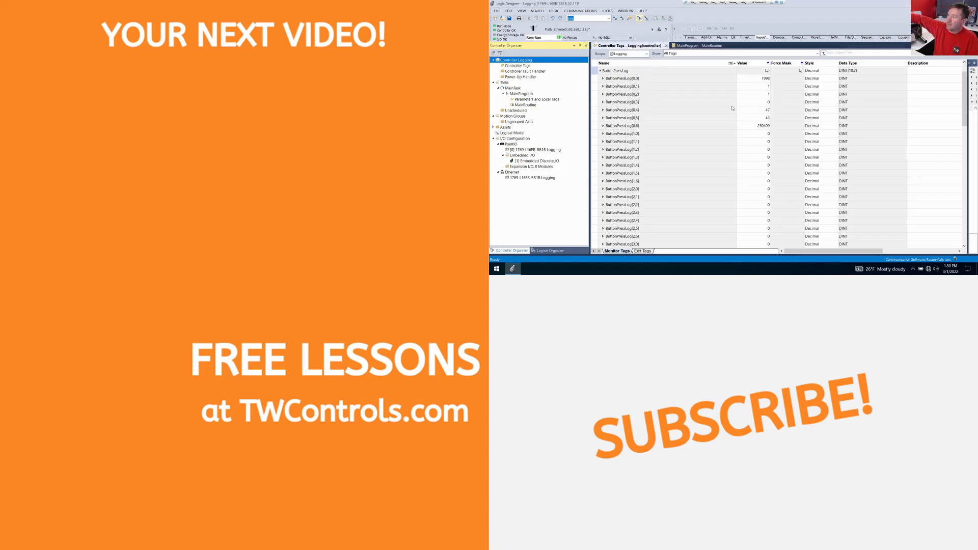